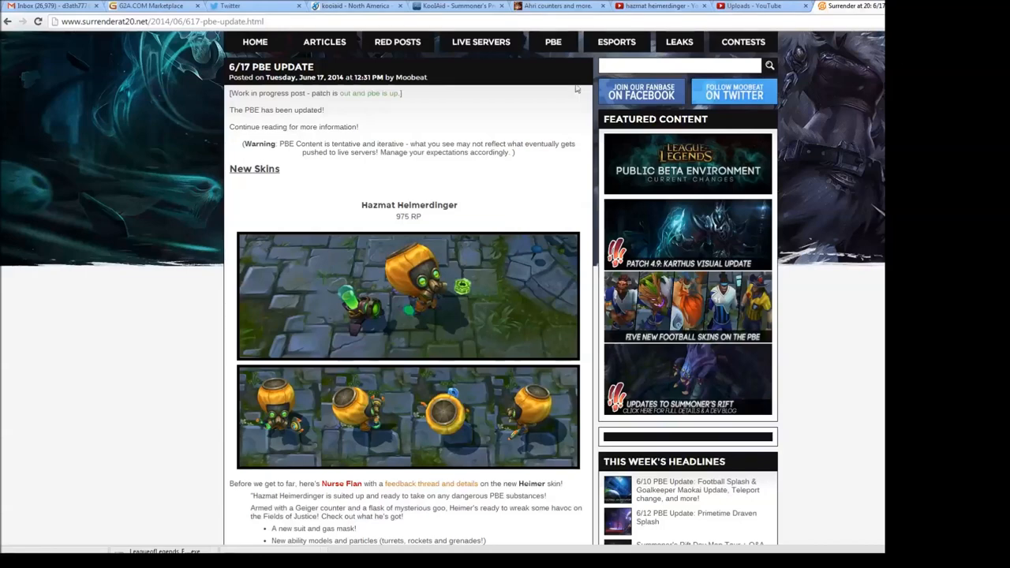
mouse_move(449, 97)
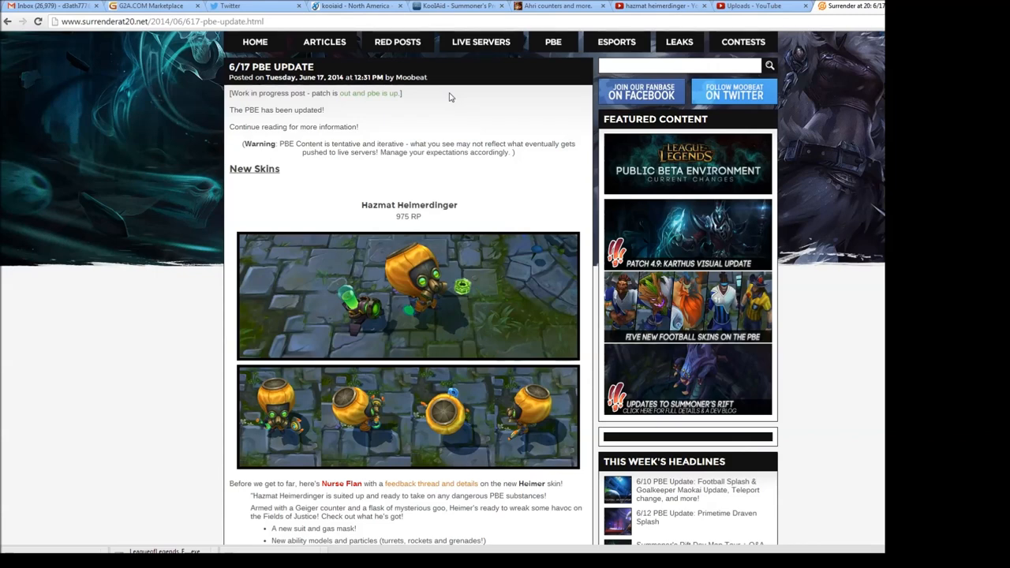
mouse_move(454, 66)
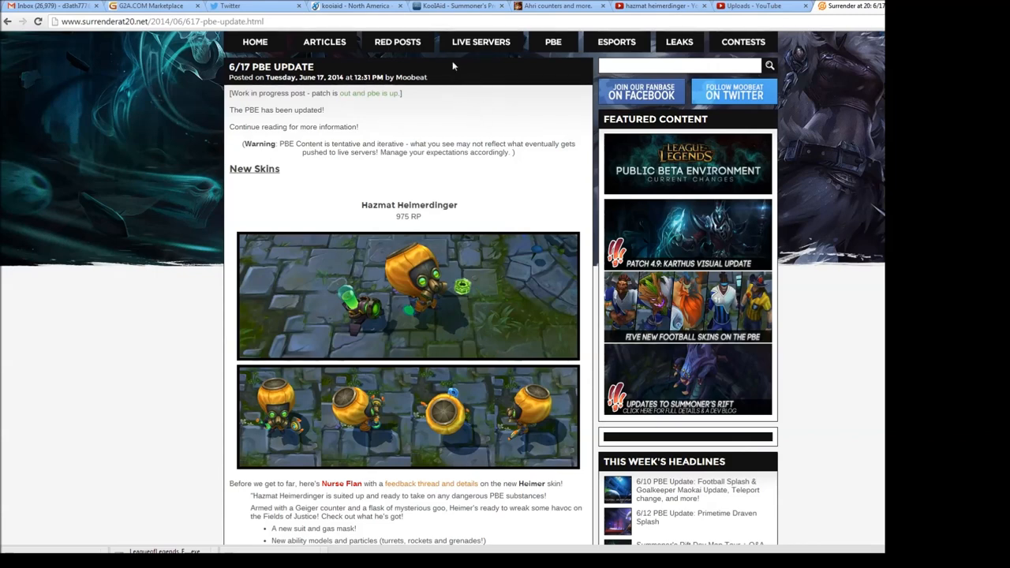
- Scroll down to the Hazmat Heimerdinger description below the skin screenshots
scroll(down, 3)
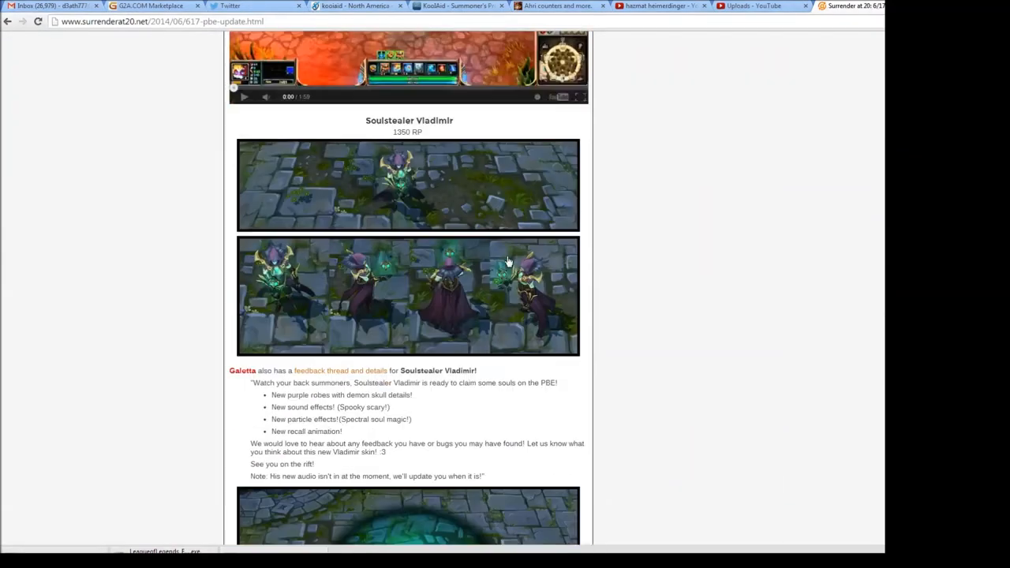
scroll(down, 3)
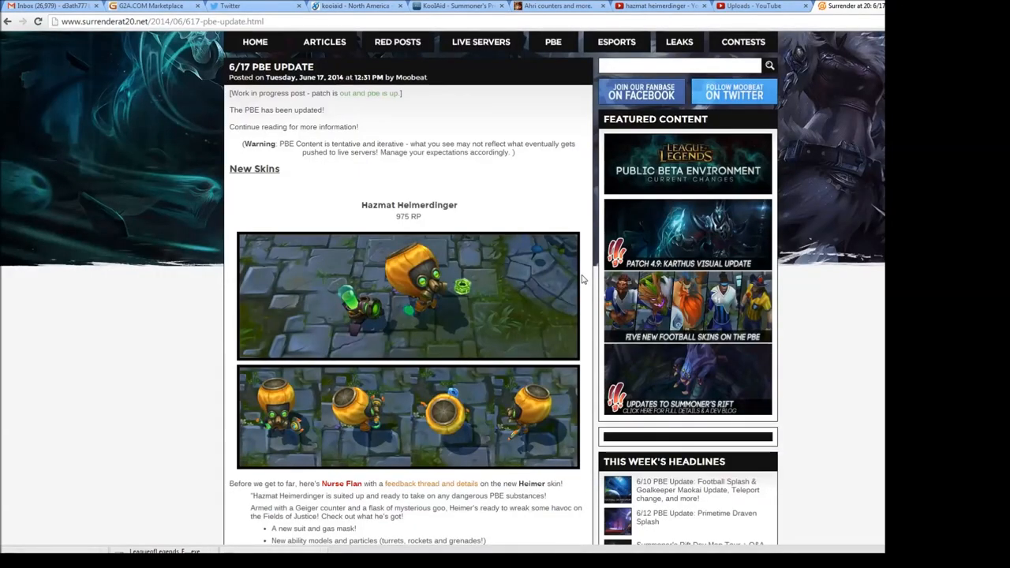
mouse_move(366, 300)
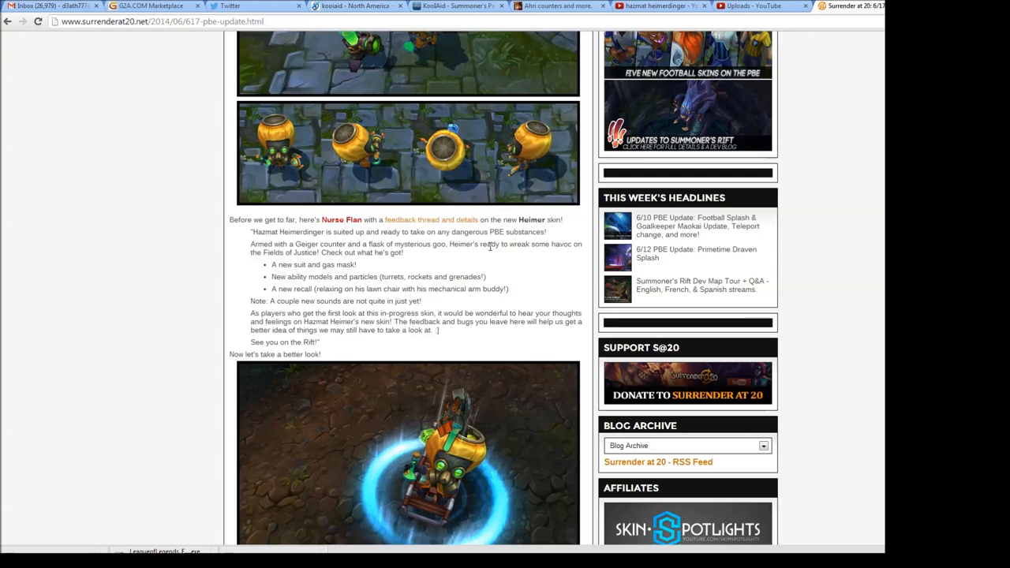
mouse_move(445, 340)
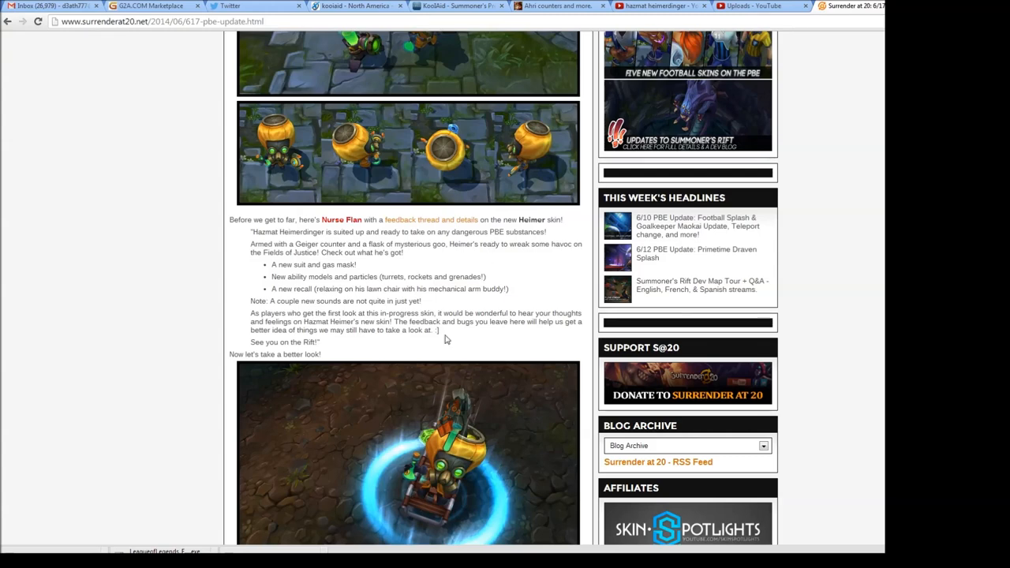
mouse_move(458, 287)
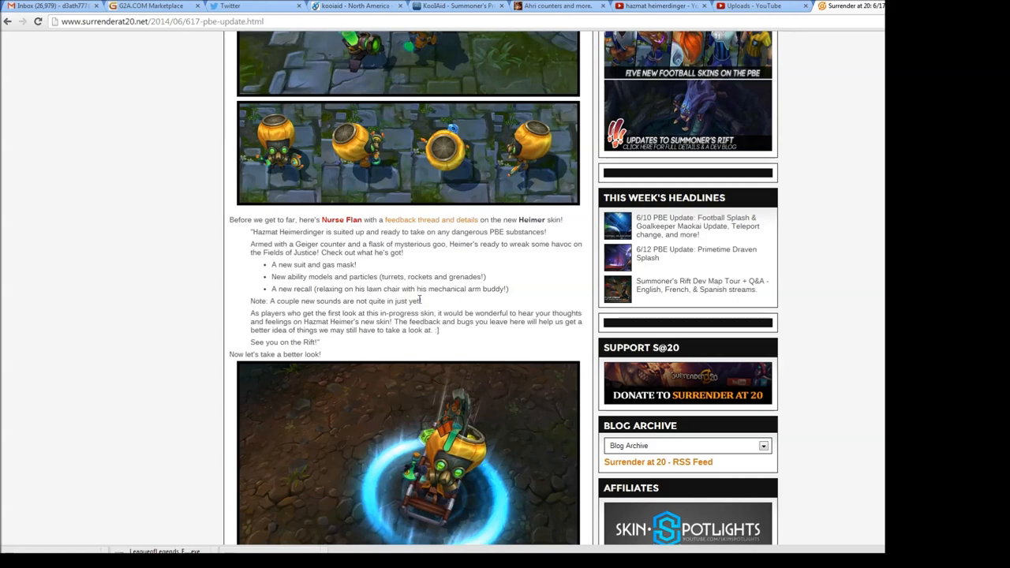
- Scroll past the recall screenshot to the Hazmat Heimerdinger turret and ability images
scroll(down, 3)
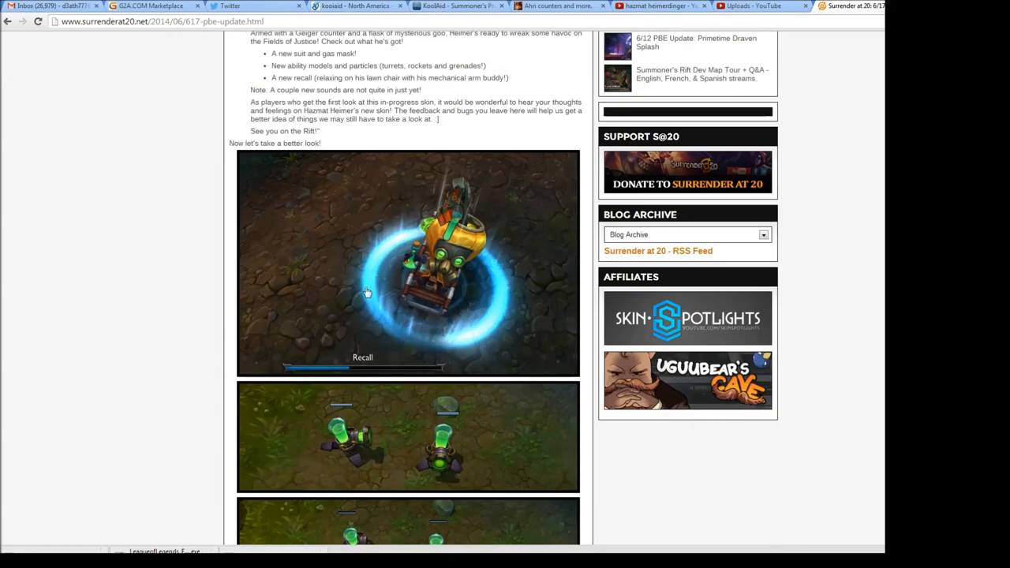
scroll(down, 3)
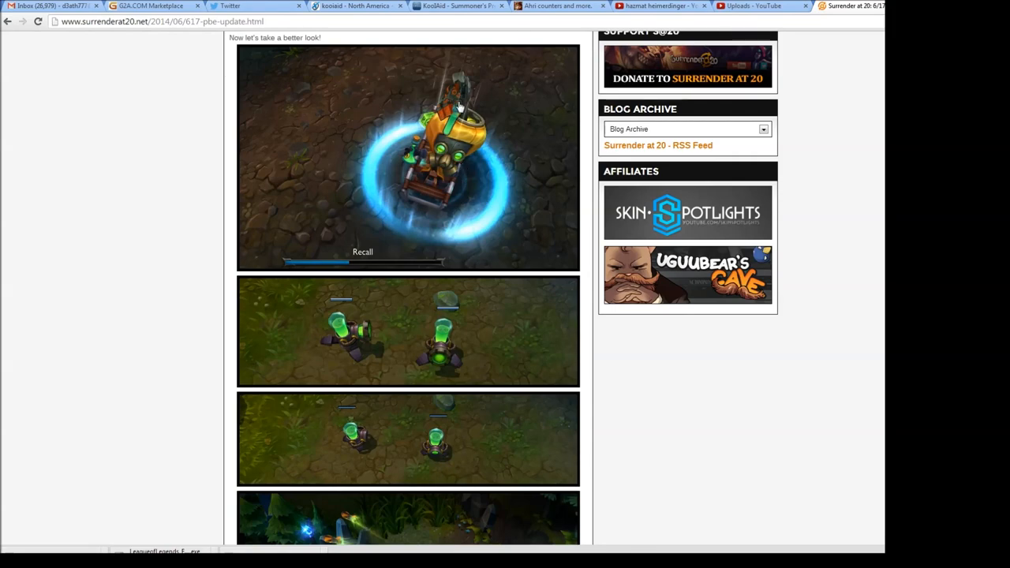
mouse_move(438, 156)
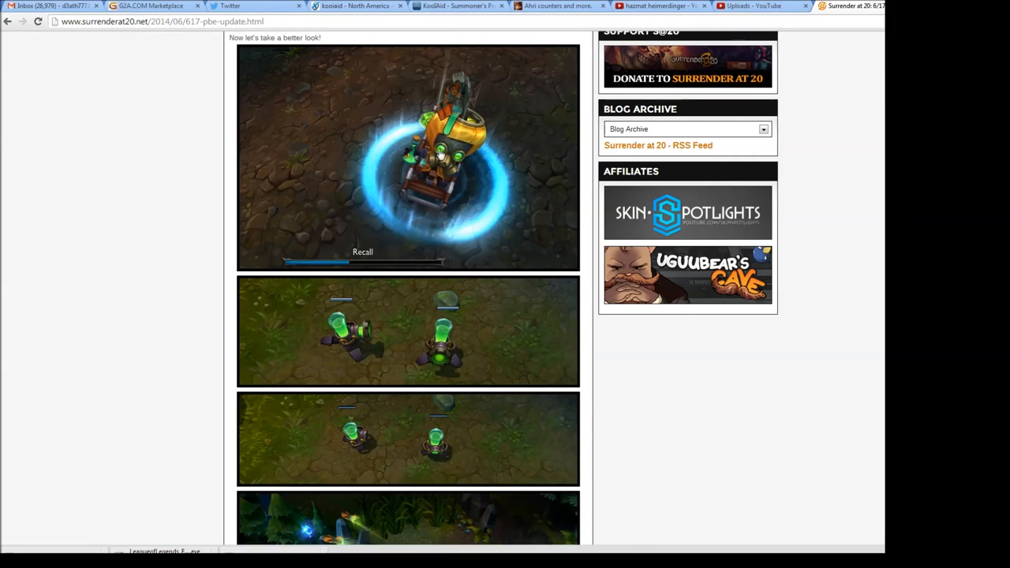
scroll(down, 3)
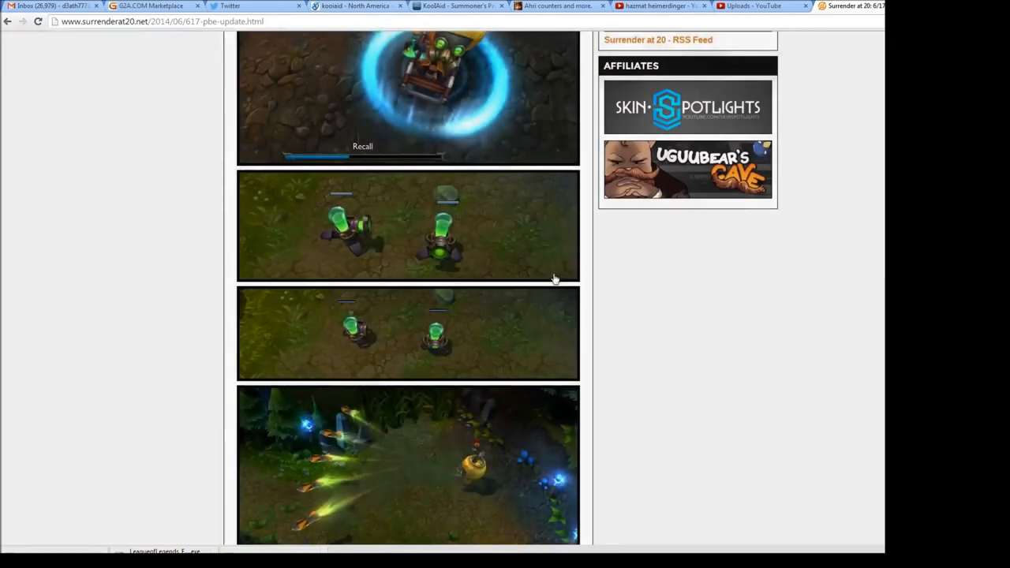
- Enlarge the grenade attack and turret close-up screenshots in the lightbox and close each
click(407, 464)
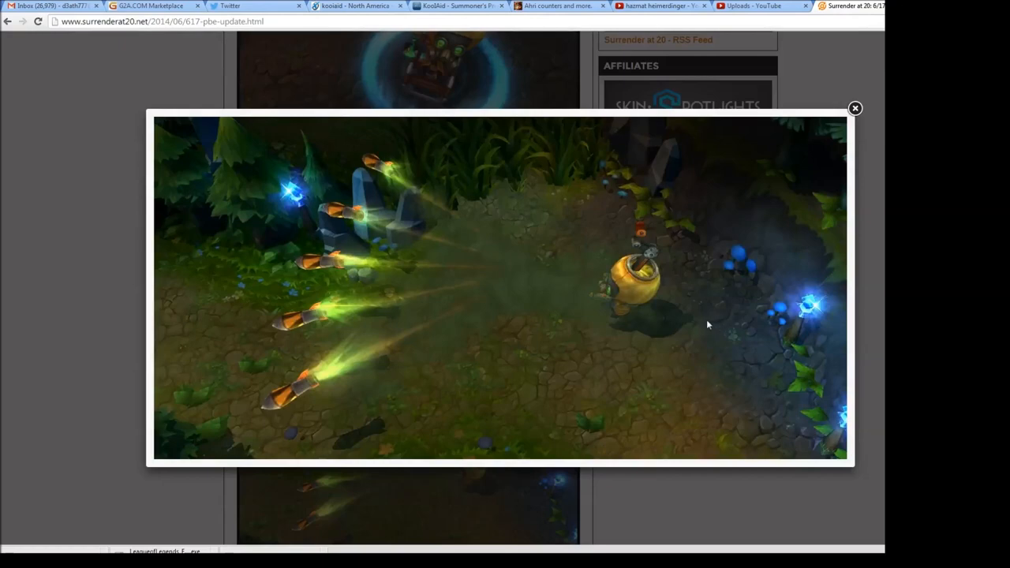
mouse_move(860, 120)
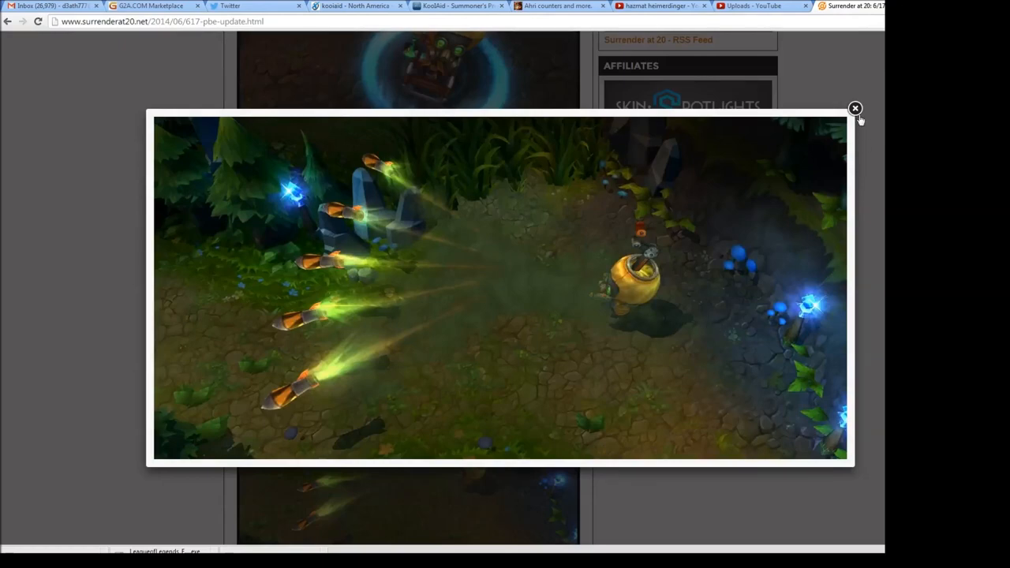
click(855, 108)
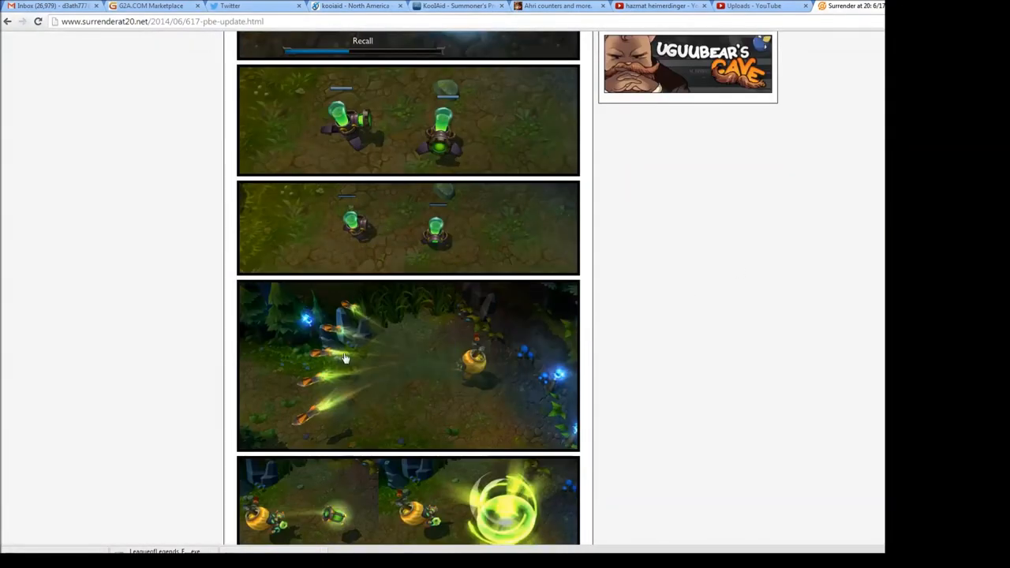
click(344, 357)
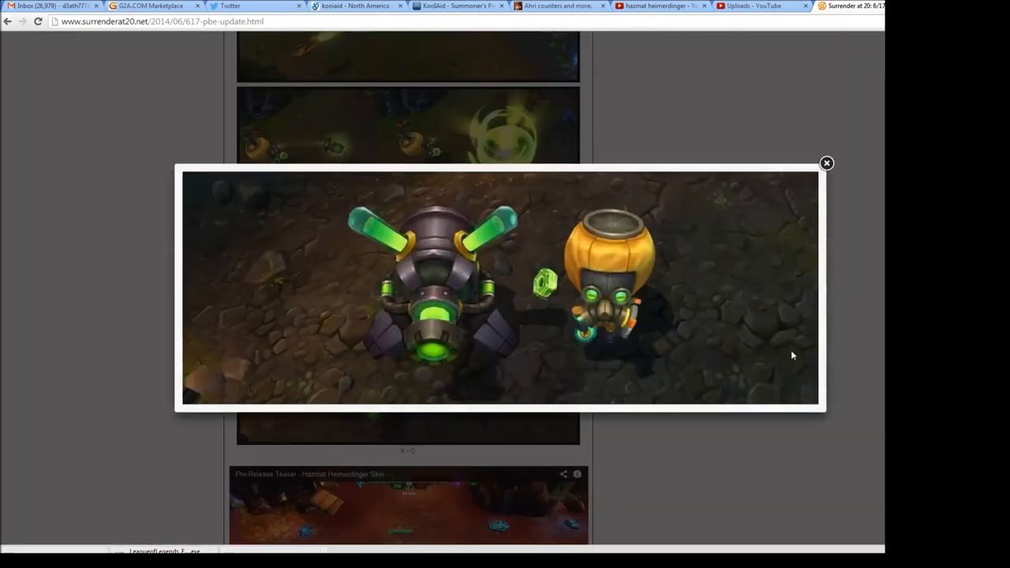
click(827, 163)
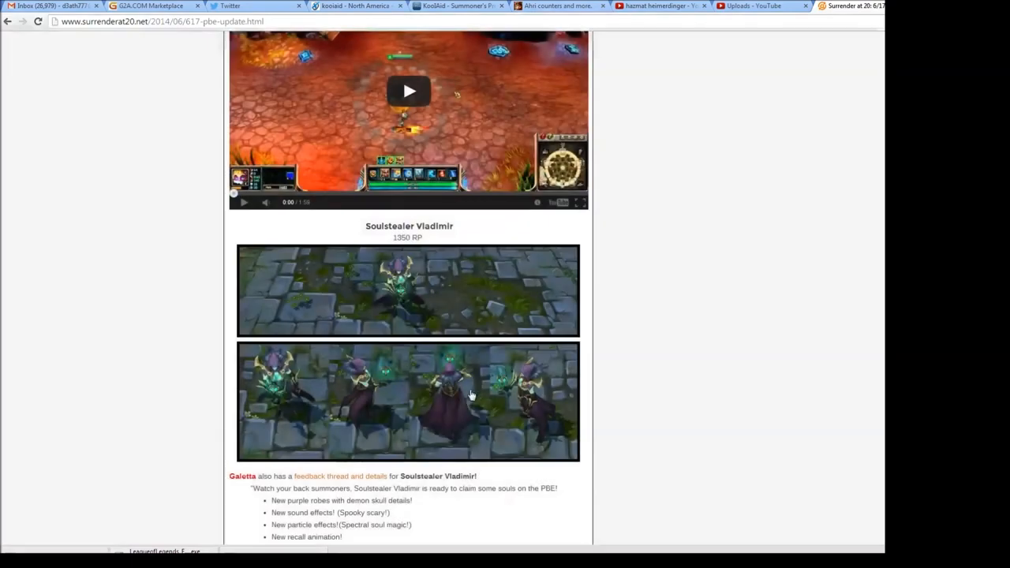
- Scroll to the Soulstealer Vladimir screenshots, notes and feedback request
click(407, 400)
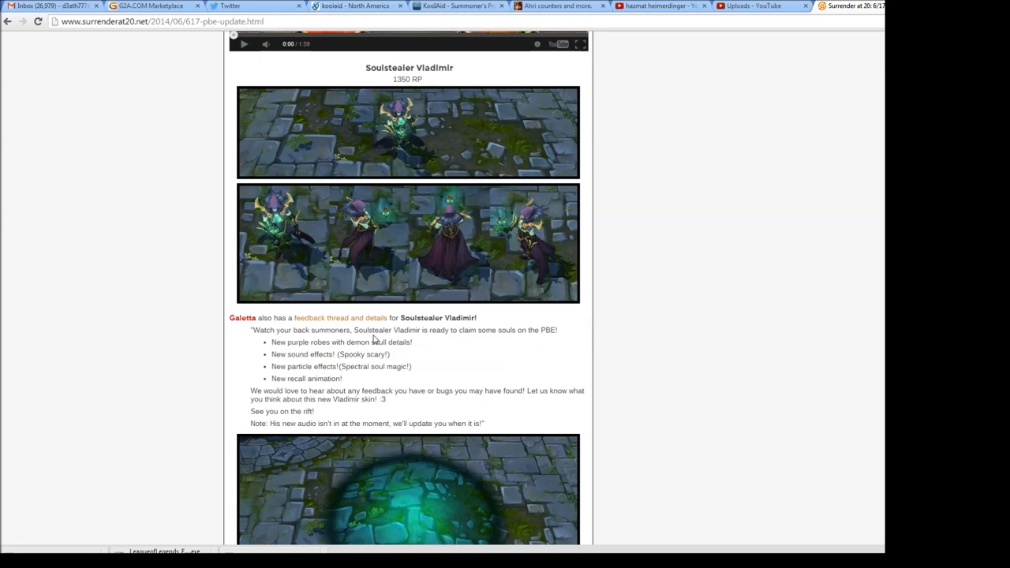
scroll(down, 3)
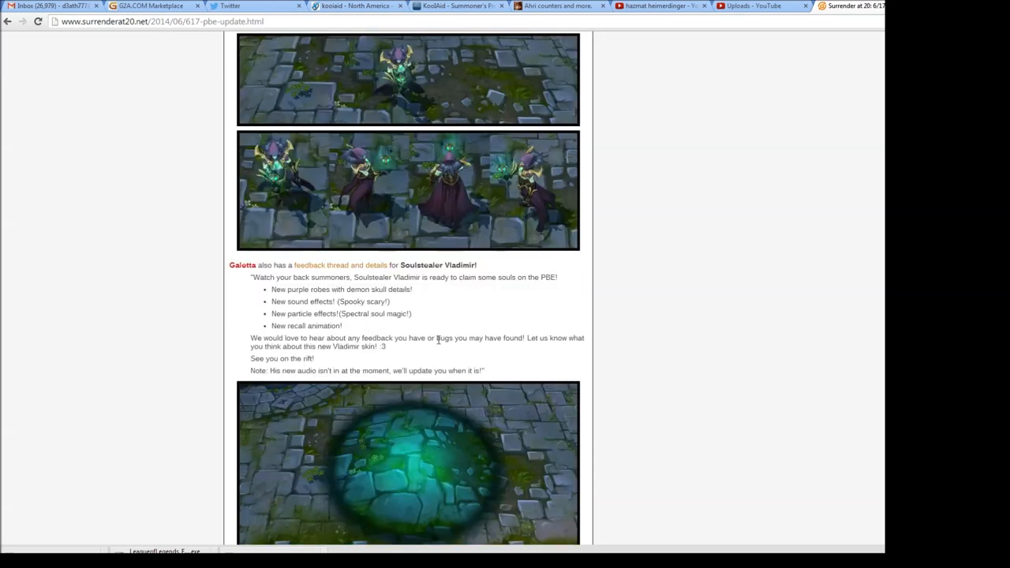
scroll(down, 3)
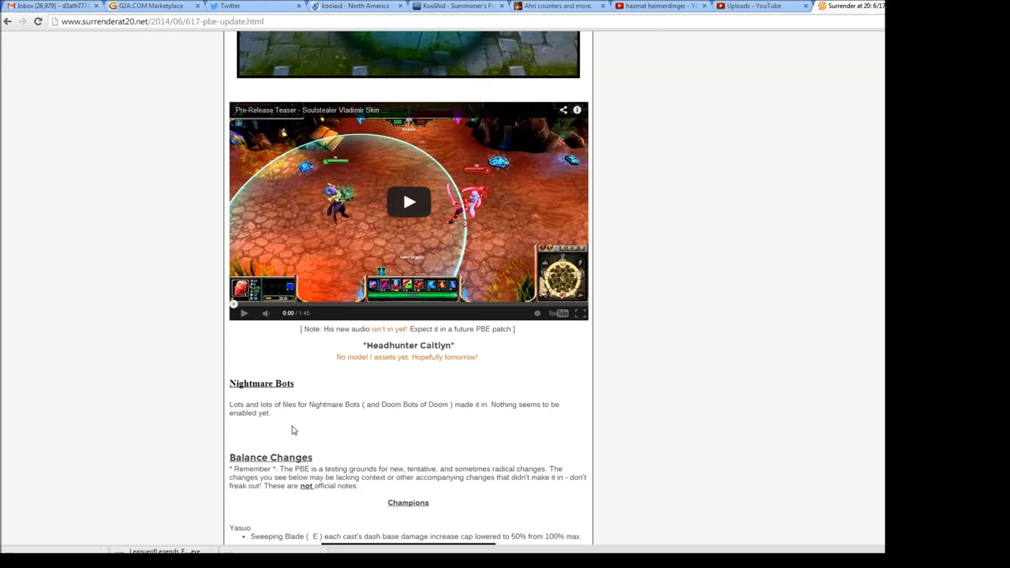
mouse_move(297, 418)
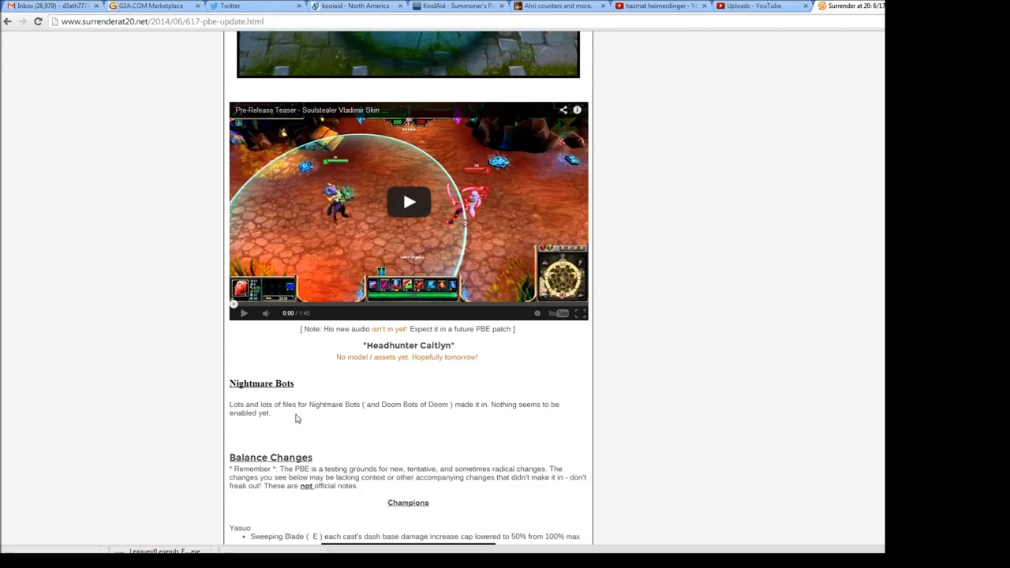
- Scroll past the teaser video to the Nightmare Bots and Yasuo Sweeping Blade notes
scroll(down, 3)
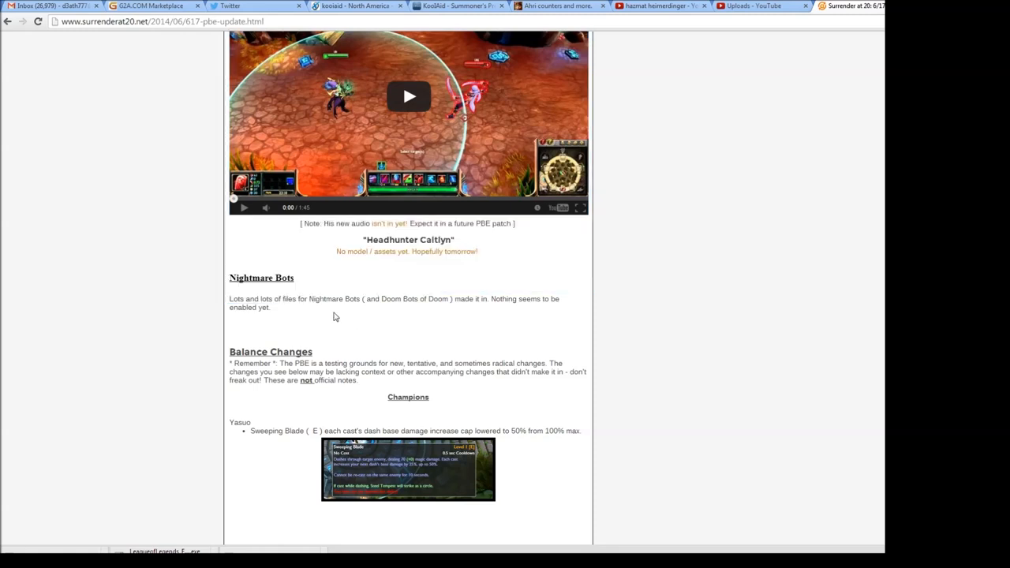
mouse_move(341, 331)
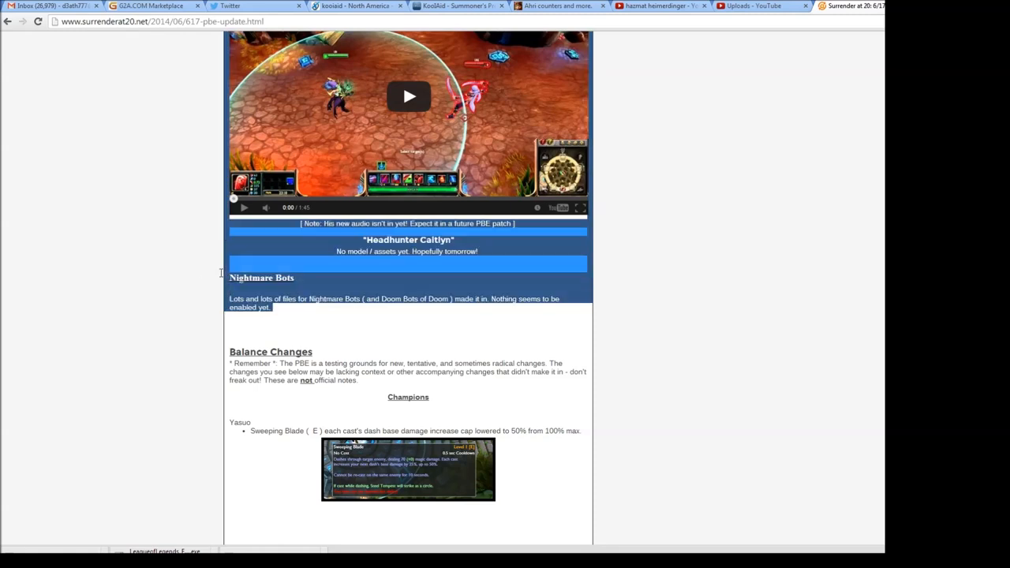
scroll(down, 3)
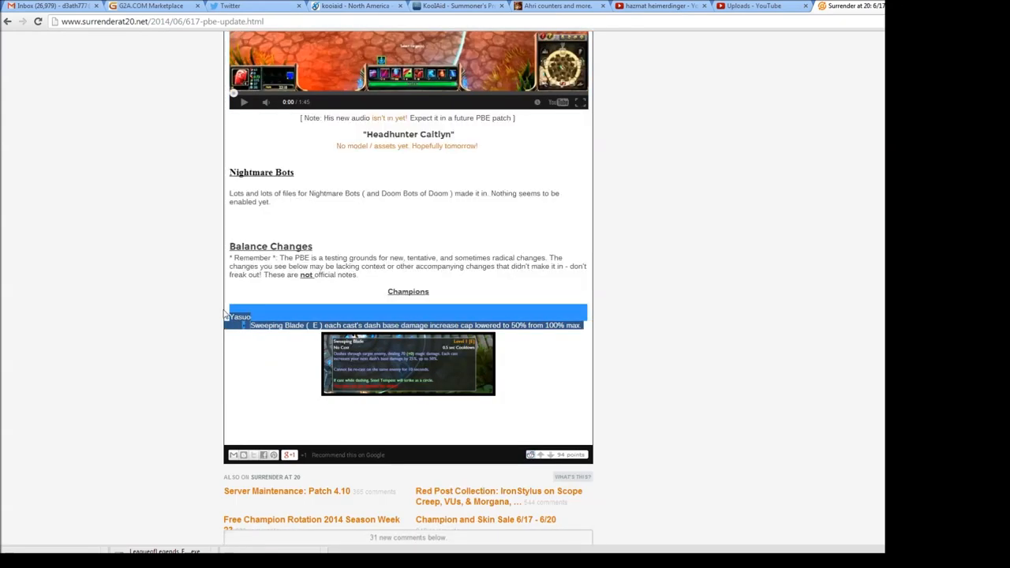
mouse_move(639, 186)
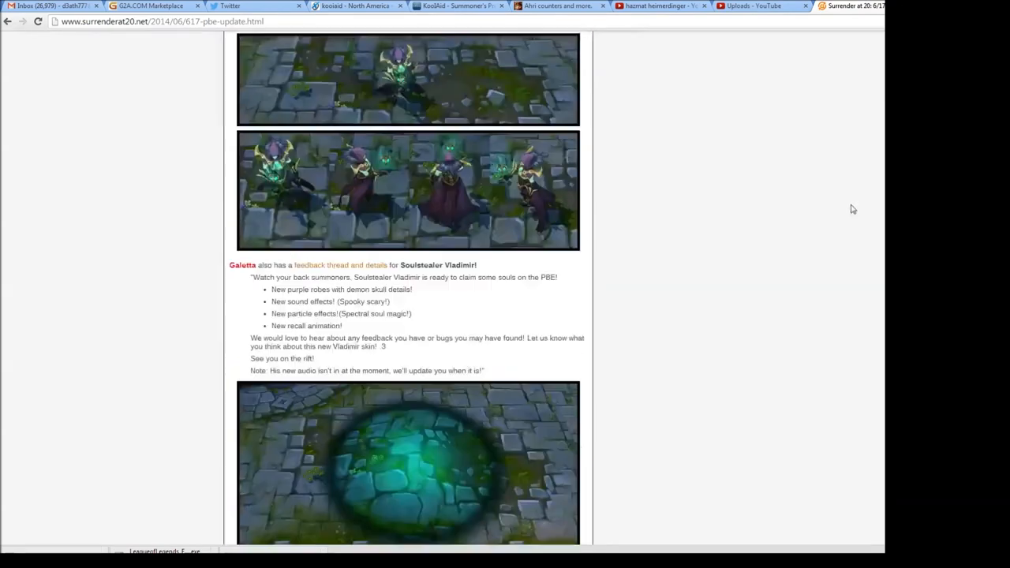
- Scroll through the Hazmat Heimerdinger images down to the Nightmare Bots and Balance Changes sections
scroll(down, 3)
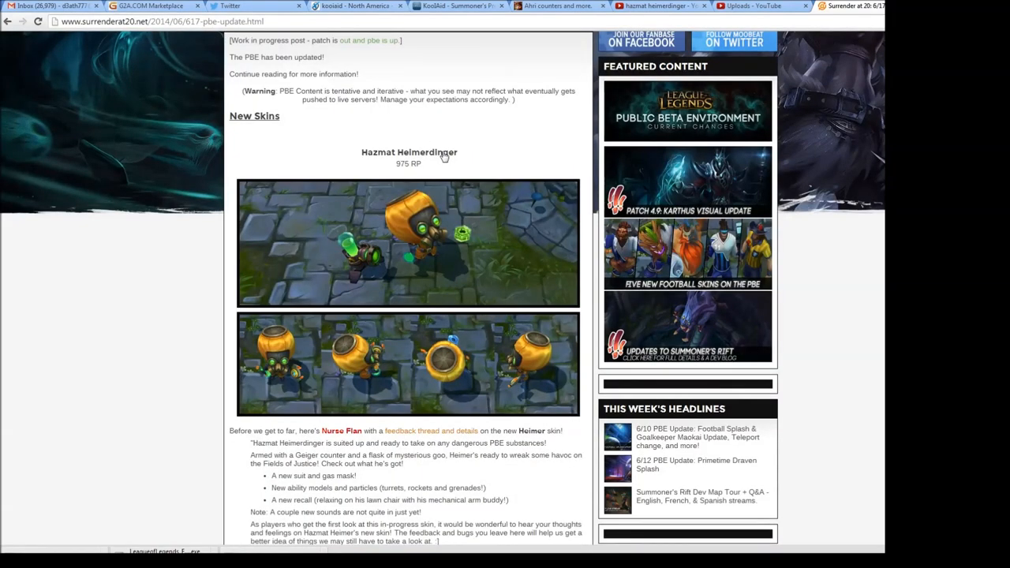
scroll(down, 3)
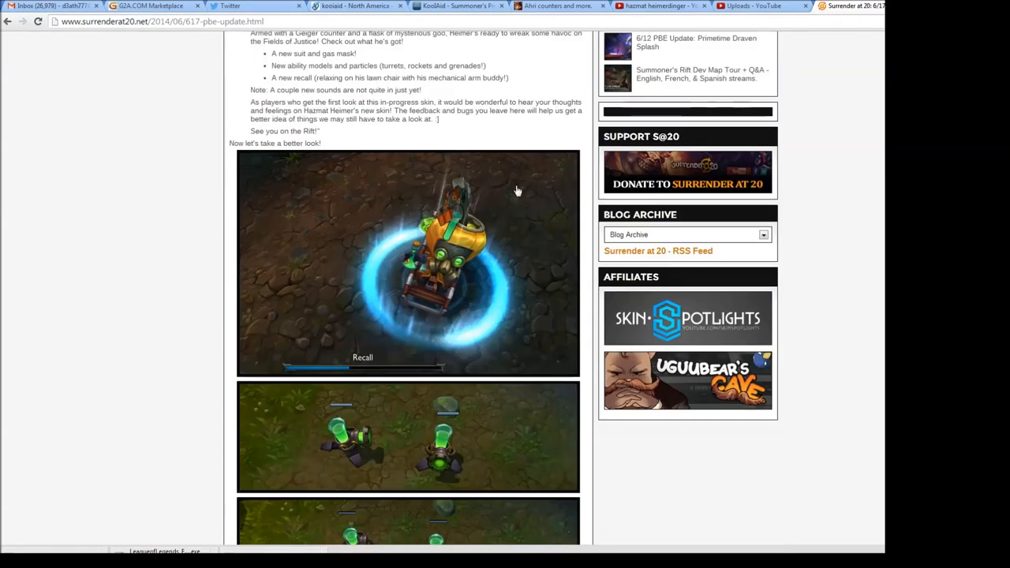
mouse_move(413, 132)
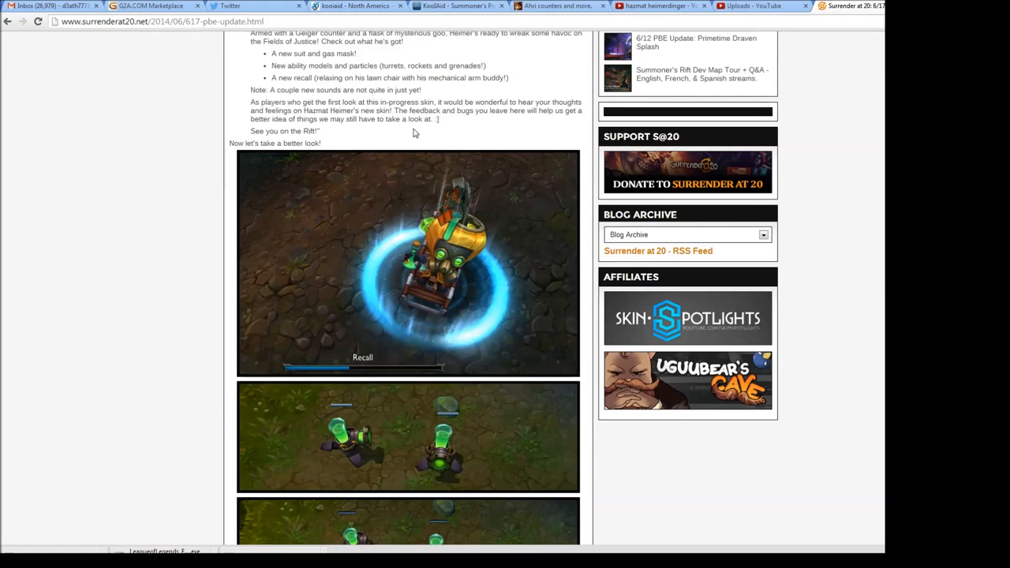
mouse_move(388, 136)
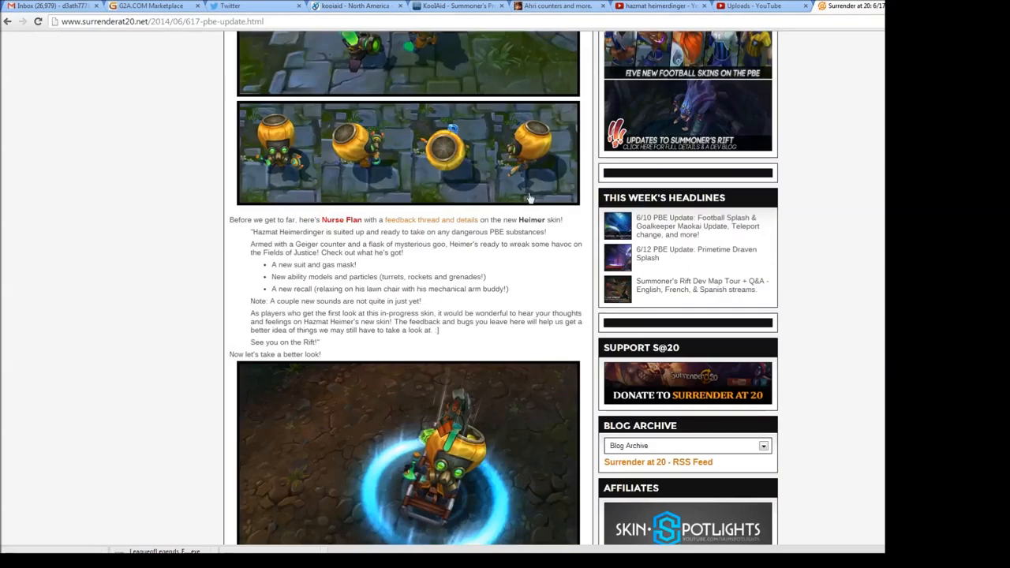
mouse_move(527, 167)
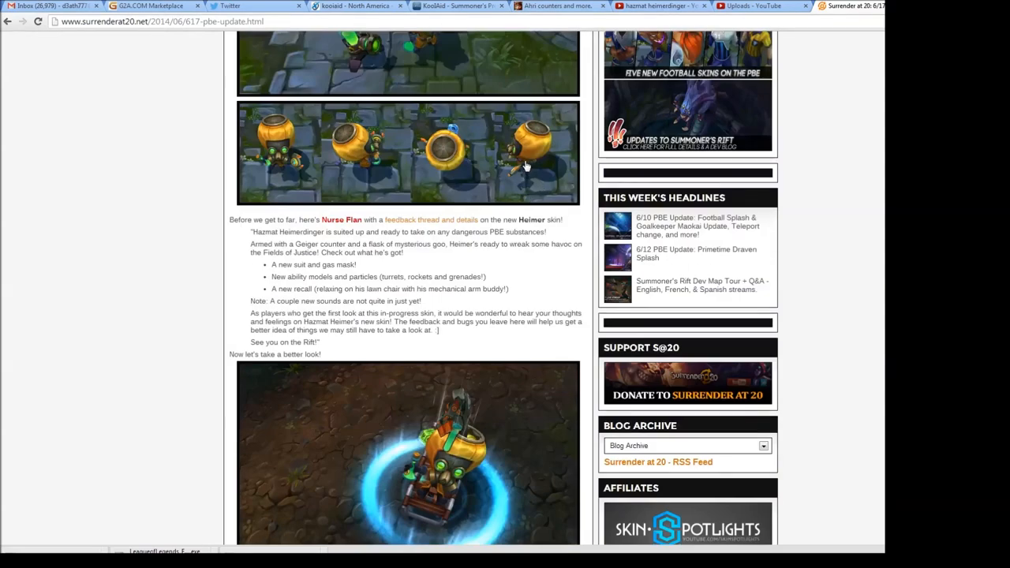
scroll(down, 3)
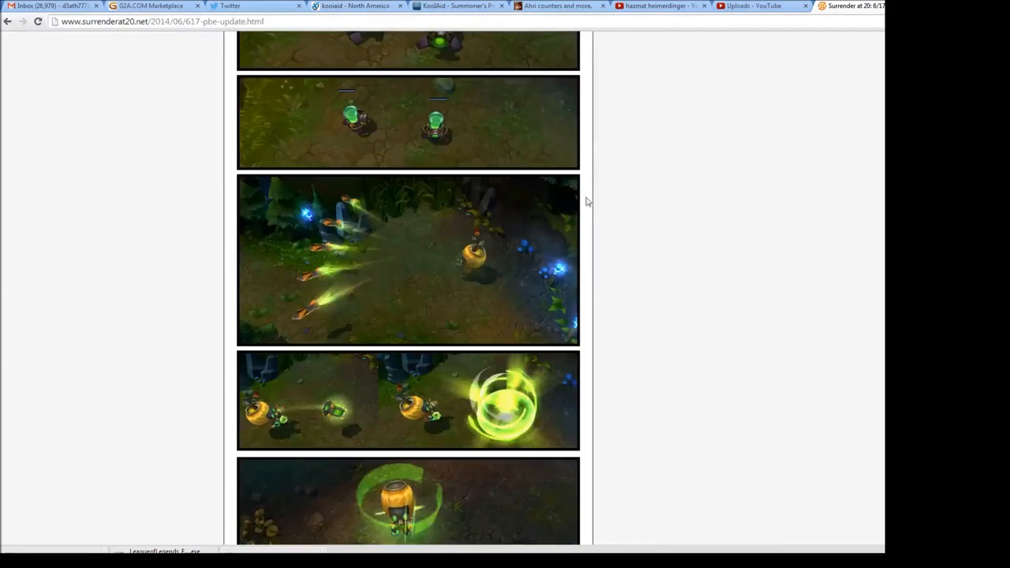
scroll(down, 3)
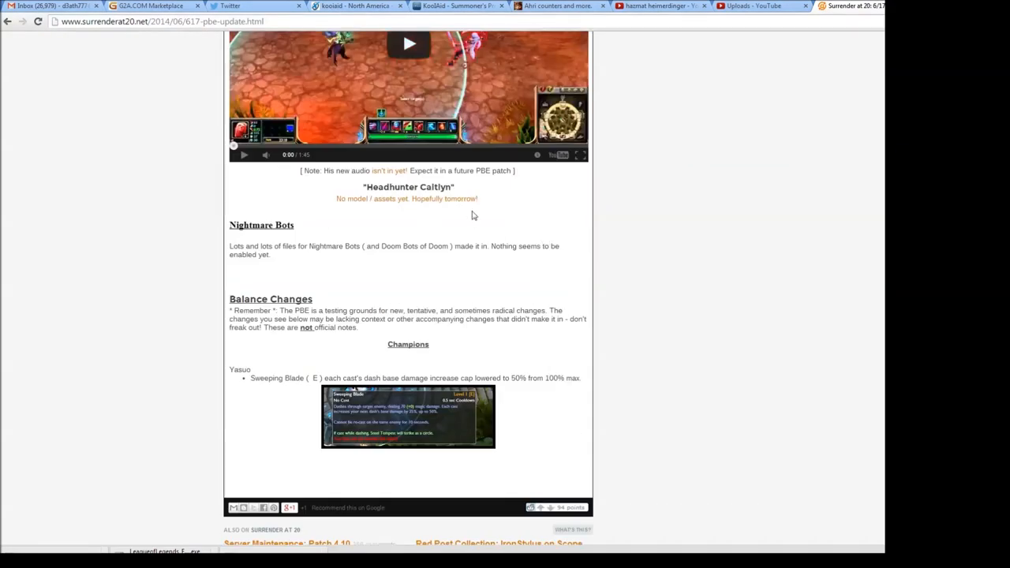
mouse_move(515, 217)
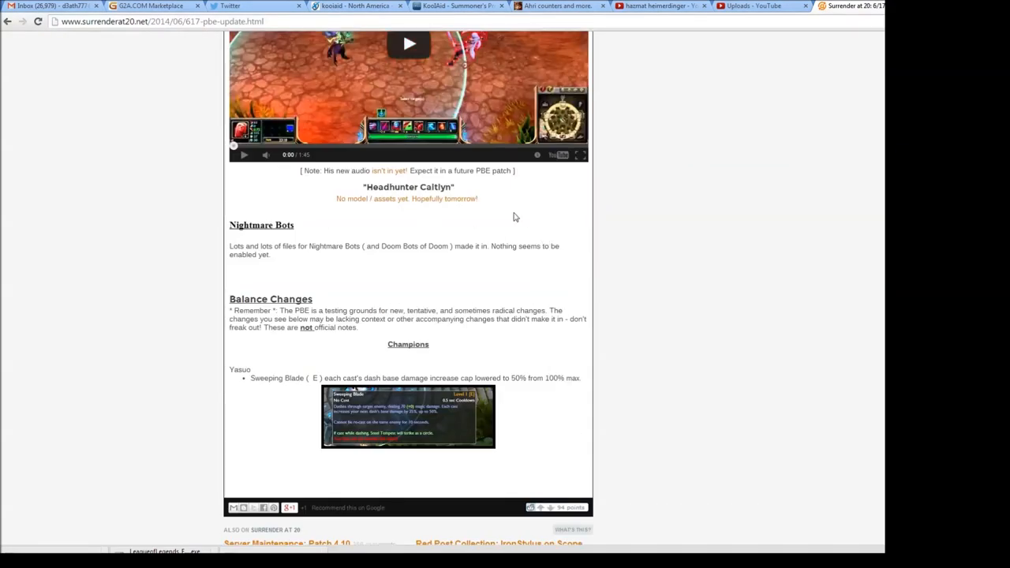